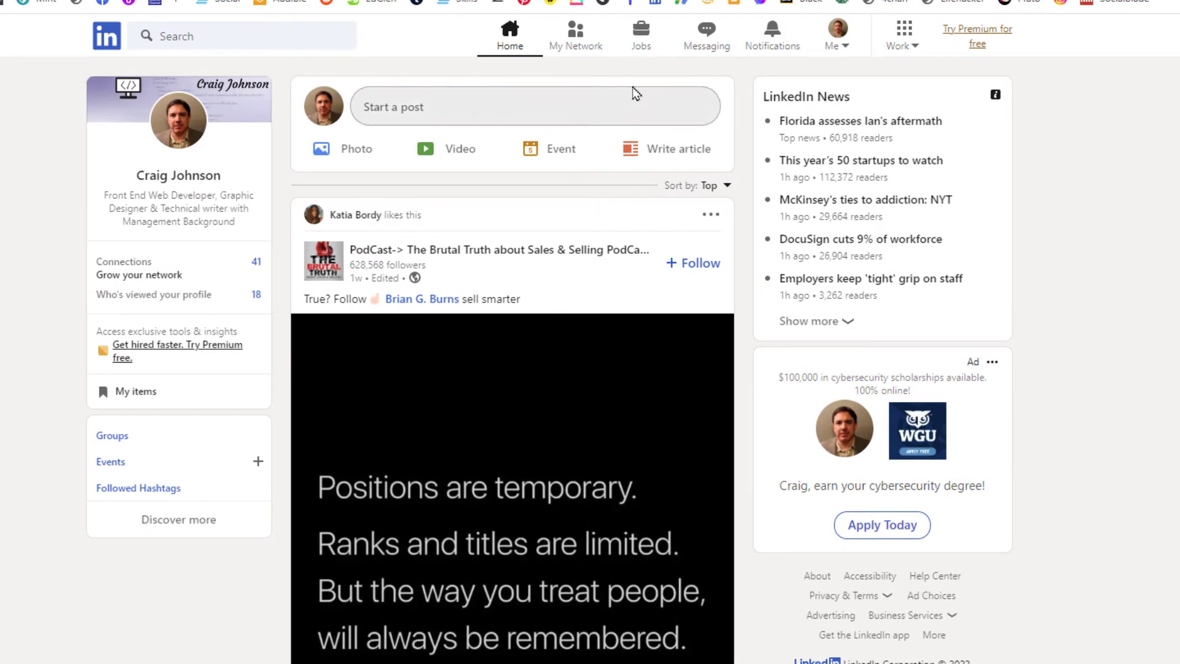
mouse_move(649, 78)
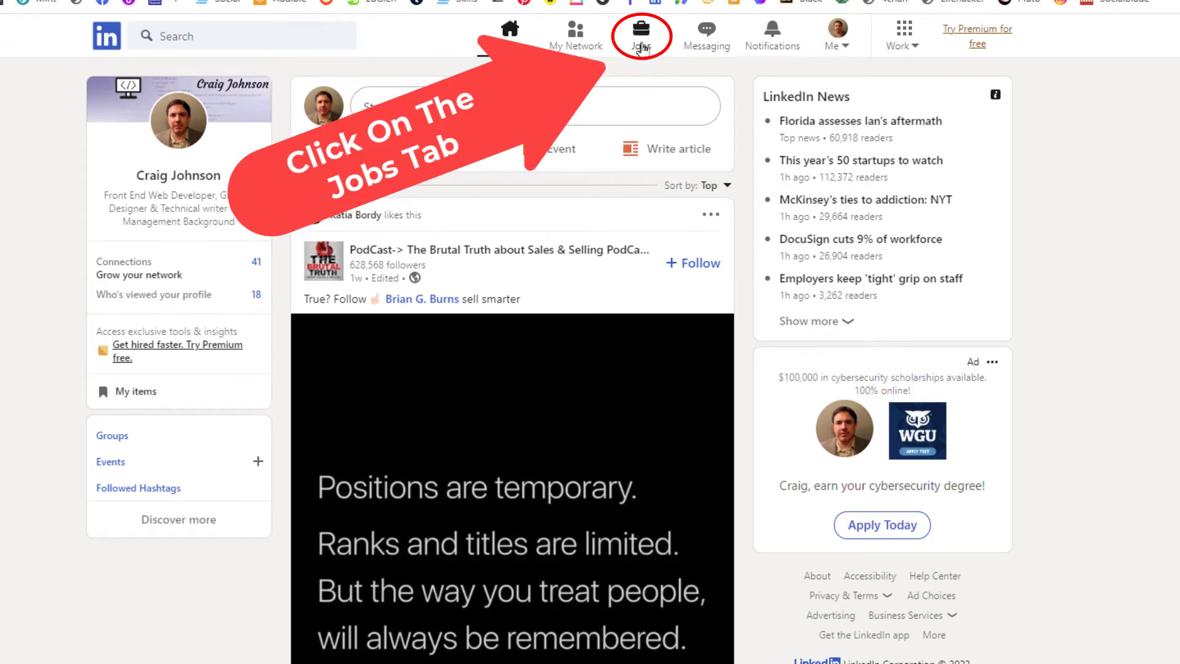
Go to the Jobs page showing recent job searches and recommendations
left_click(640, 34)
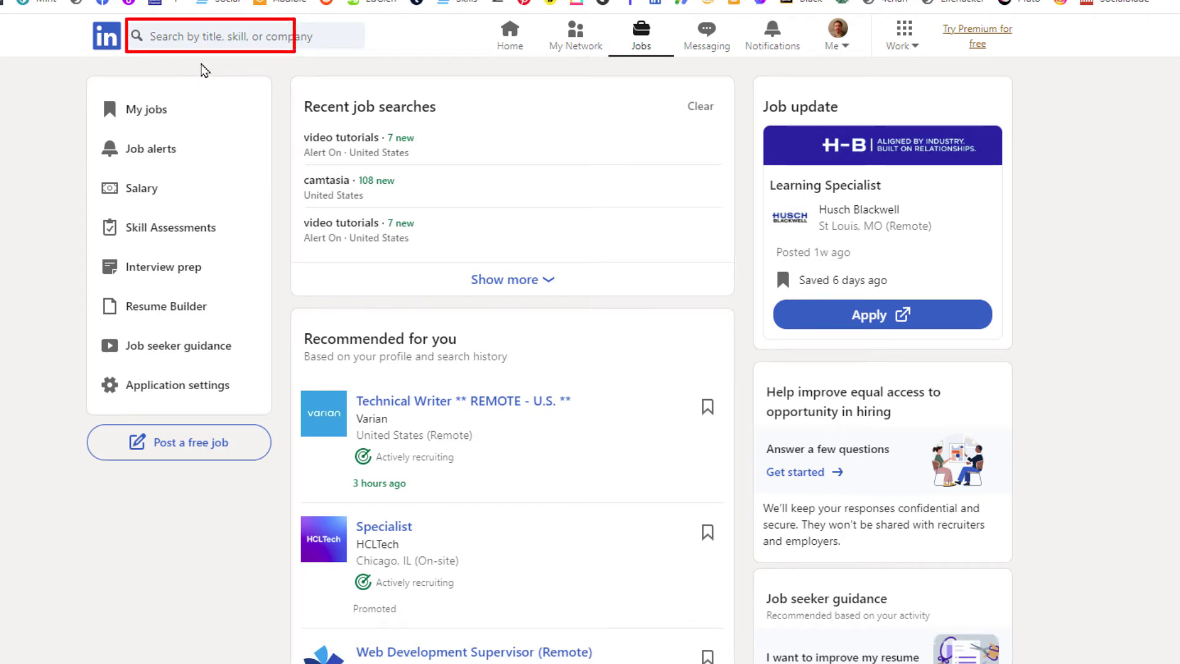
Search jobs for 'Teachers' and start choosing United States as the location
left_click(211, 36)
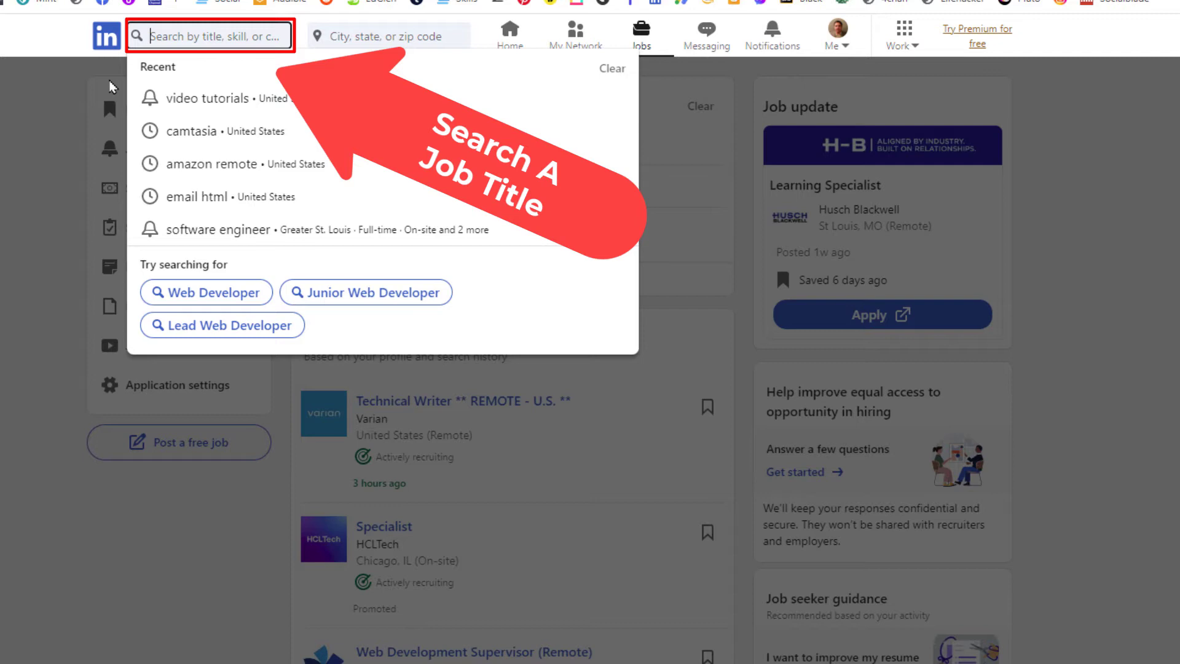
type("Teachers")
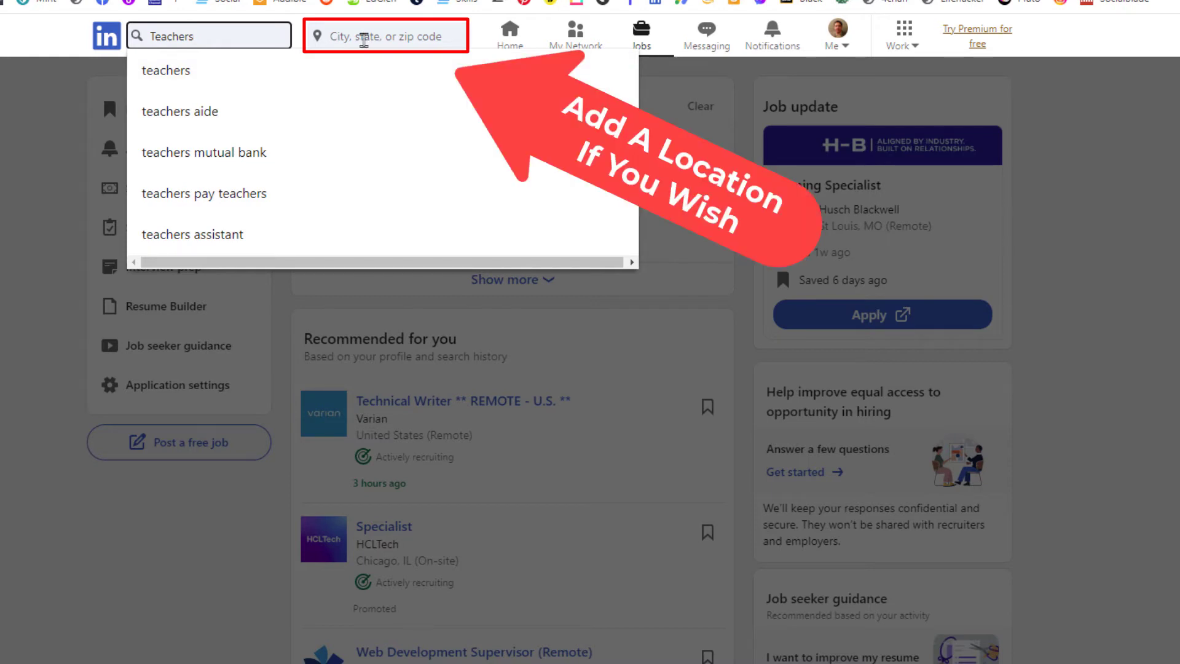
left_click(386, 35)
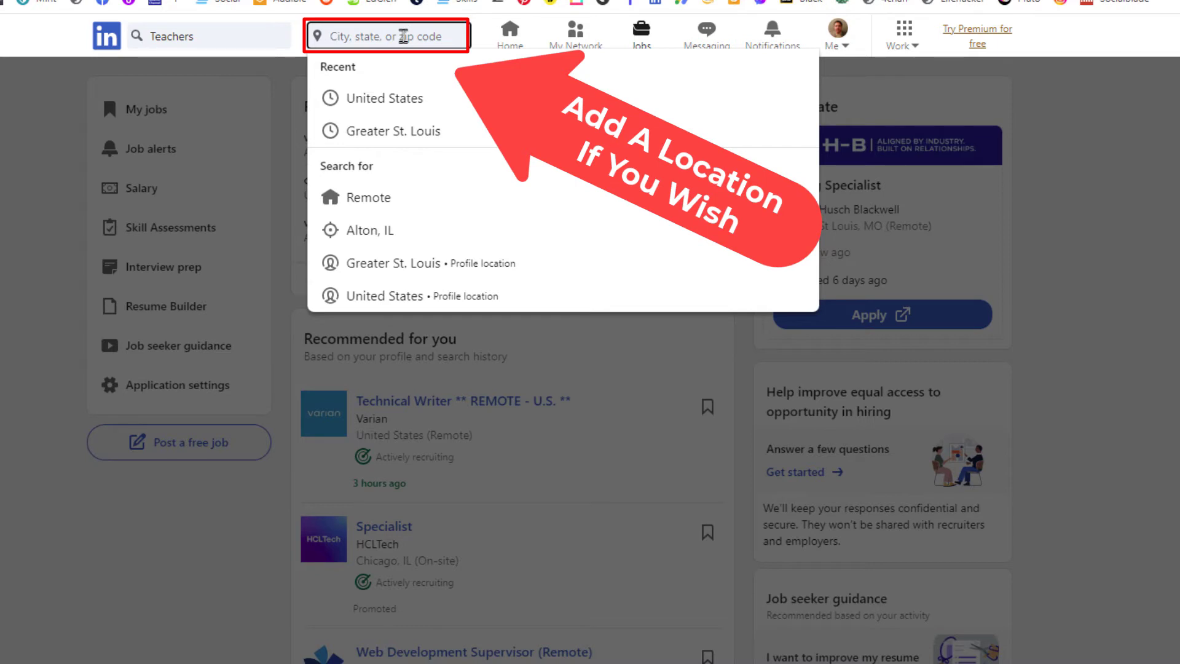
mouse_move(440, 102)
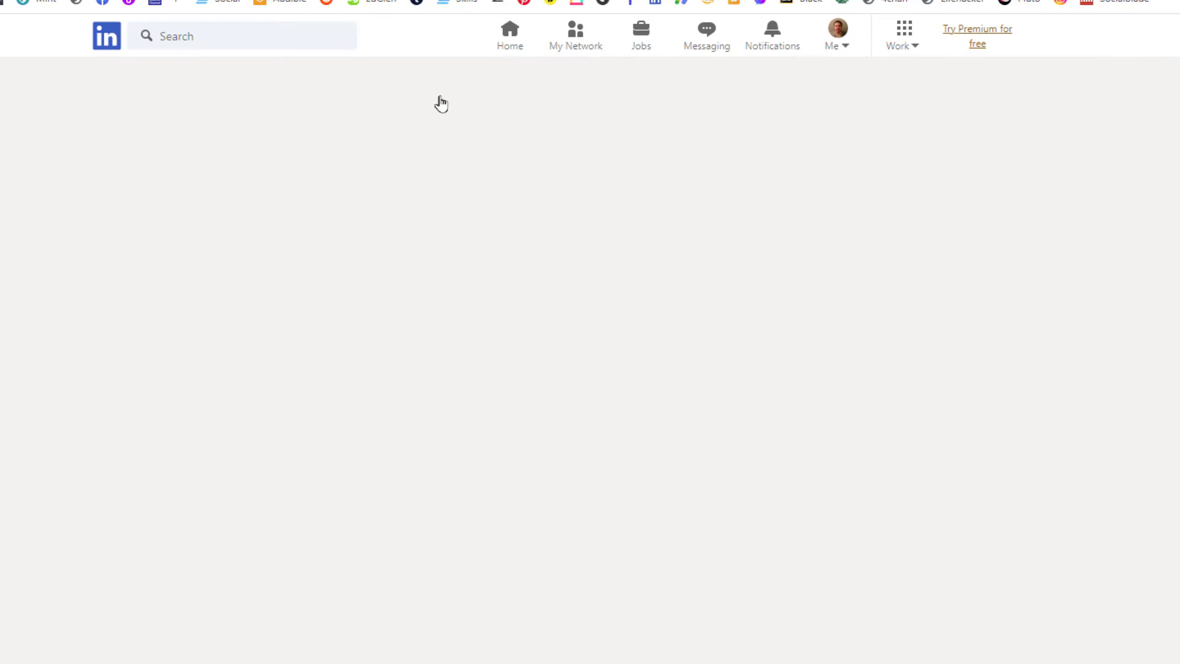
Run the Teachers in United States search and switch on its job alert
left_click(522, 36)
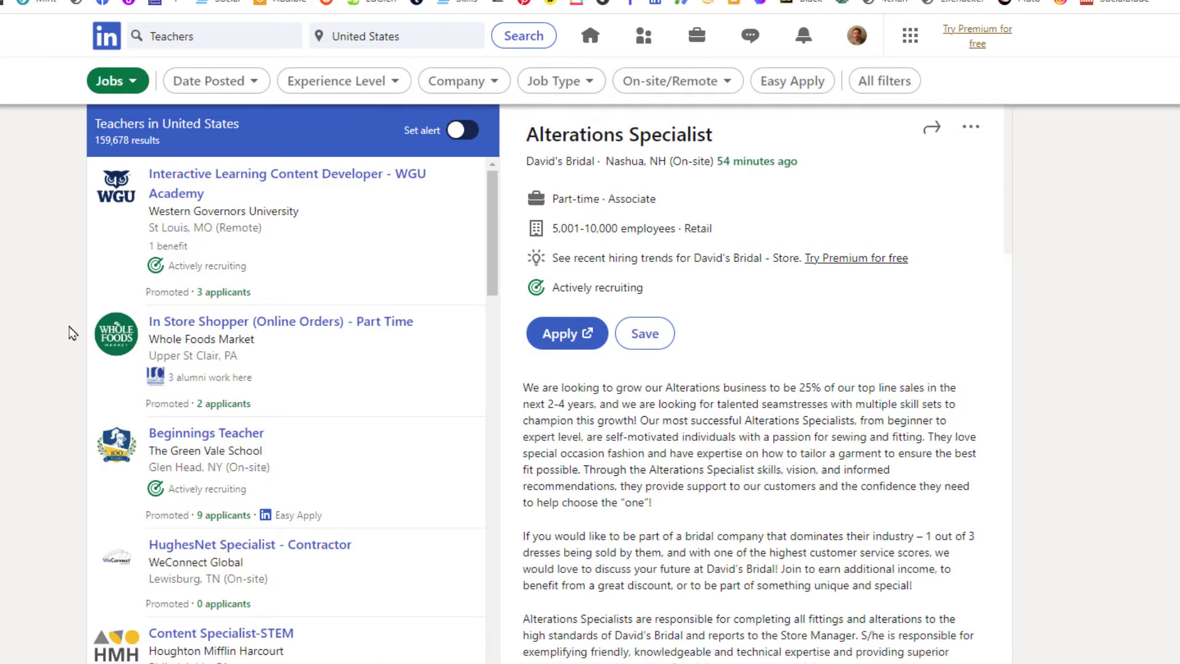
mouse_move(280, 288)
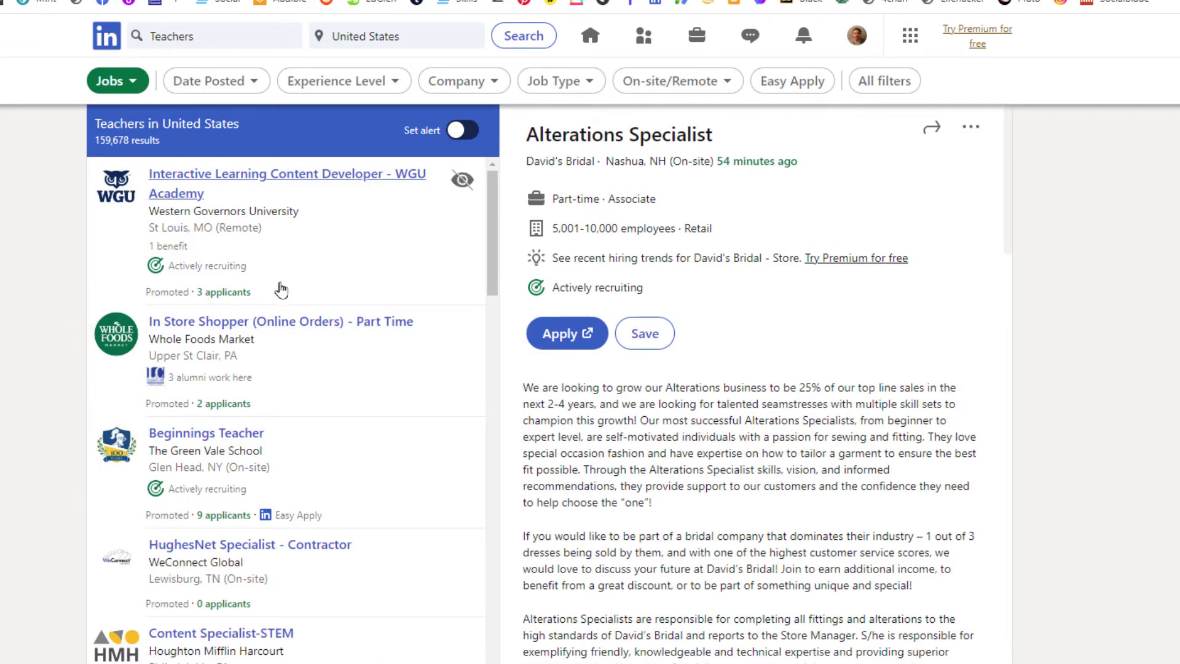
scroll("down", 3)
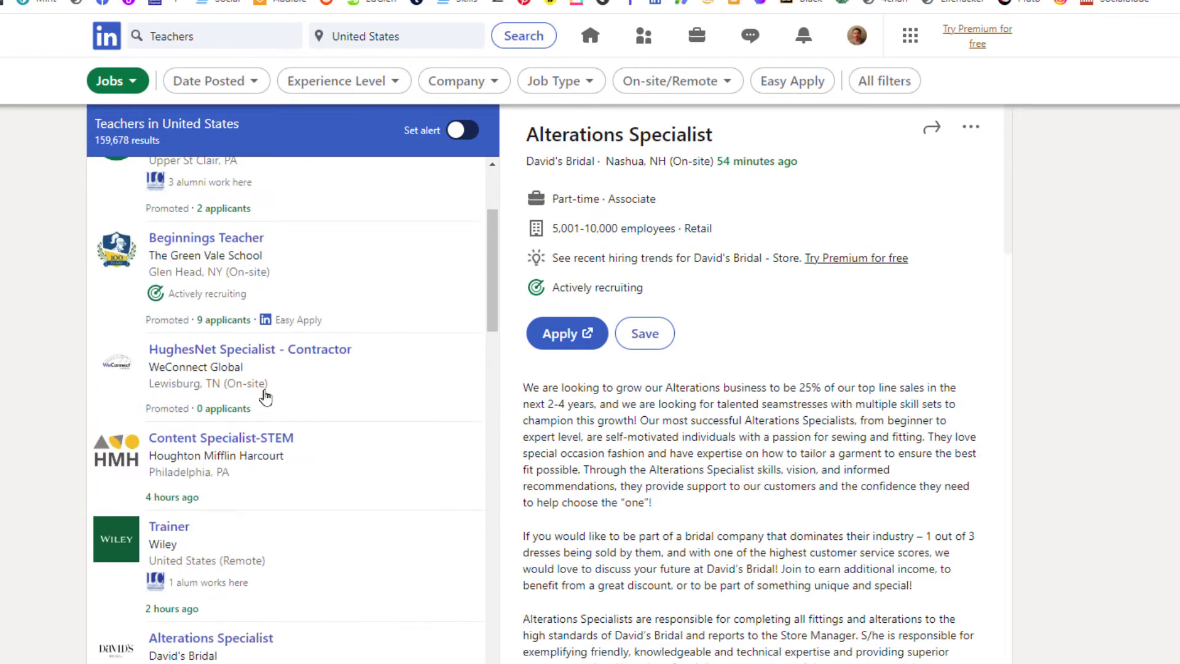
scroll("up", 3)
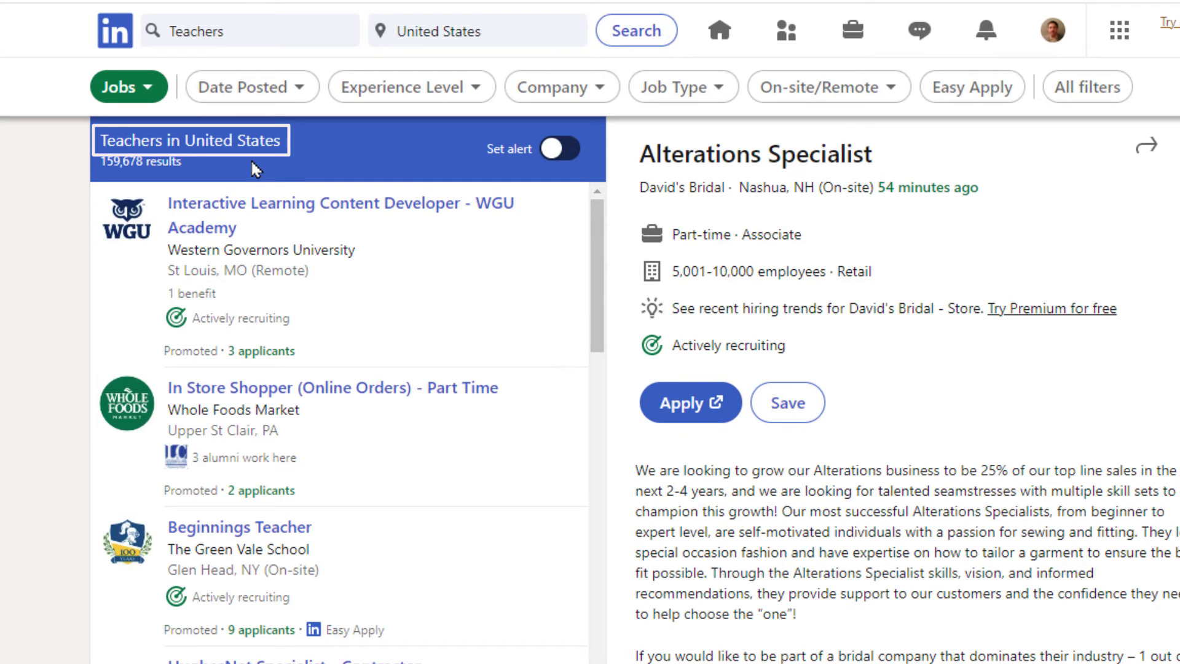
mouse_move(515, 179)
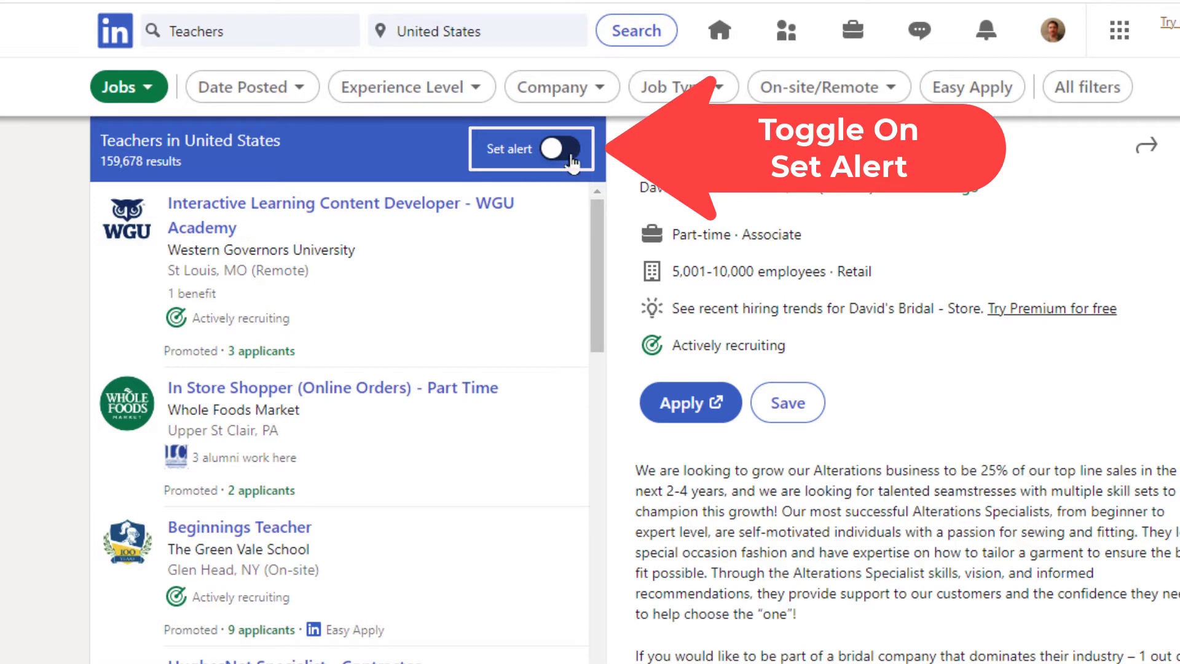
left_click(561, 149)
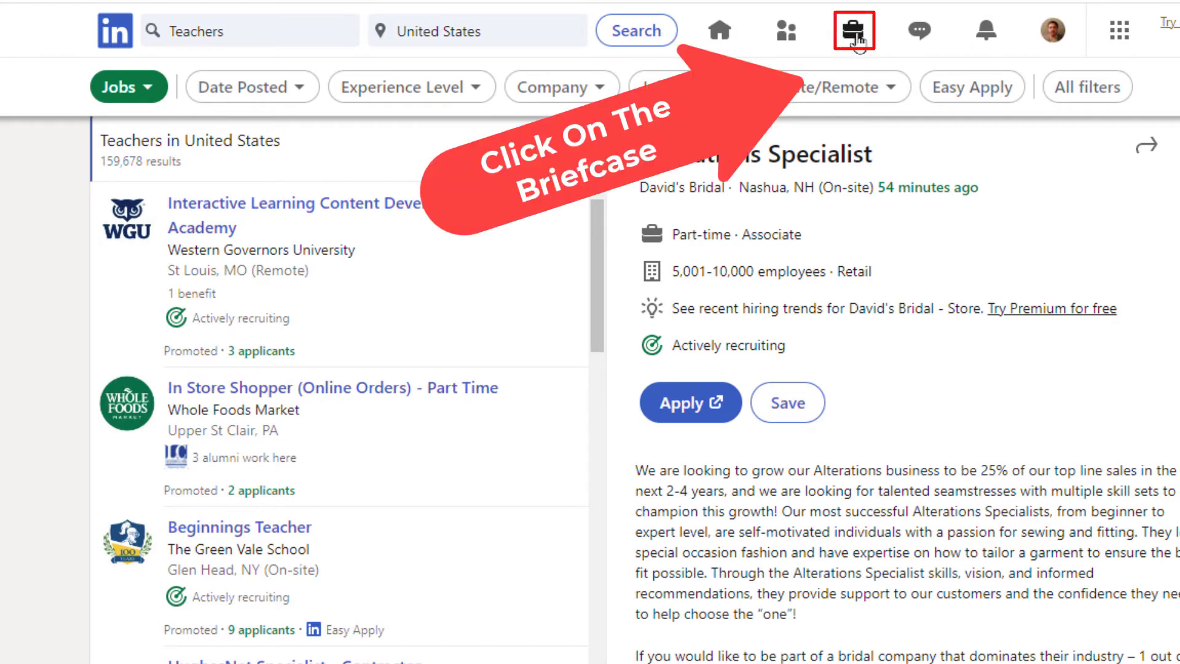
Return to the Jobs page, where the teachers search shows Alert On for United States
left_click(853, 31)
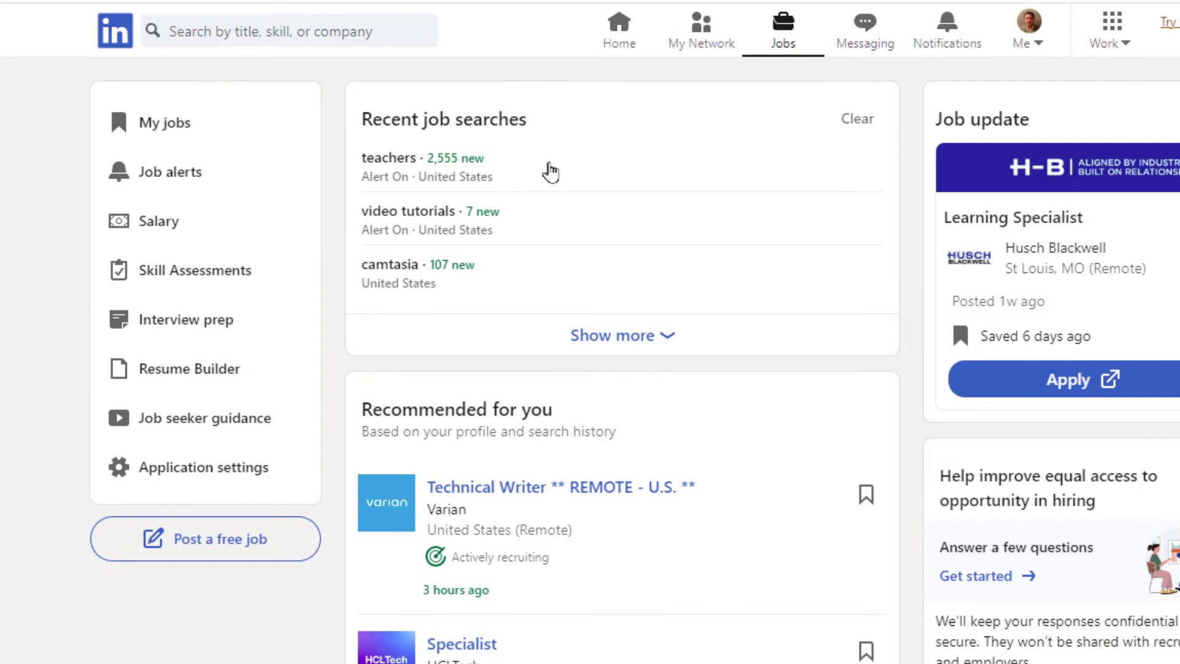
mouse_move(327, 245)
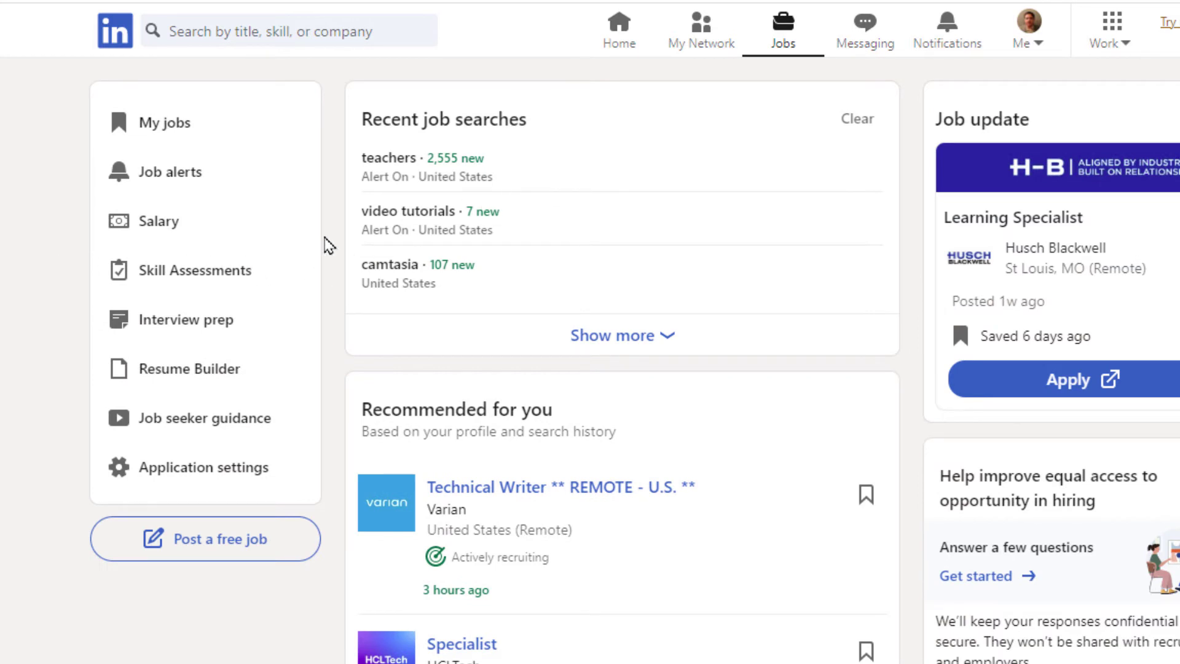
mouse_move(305, 197)
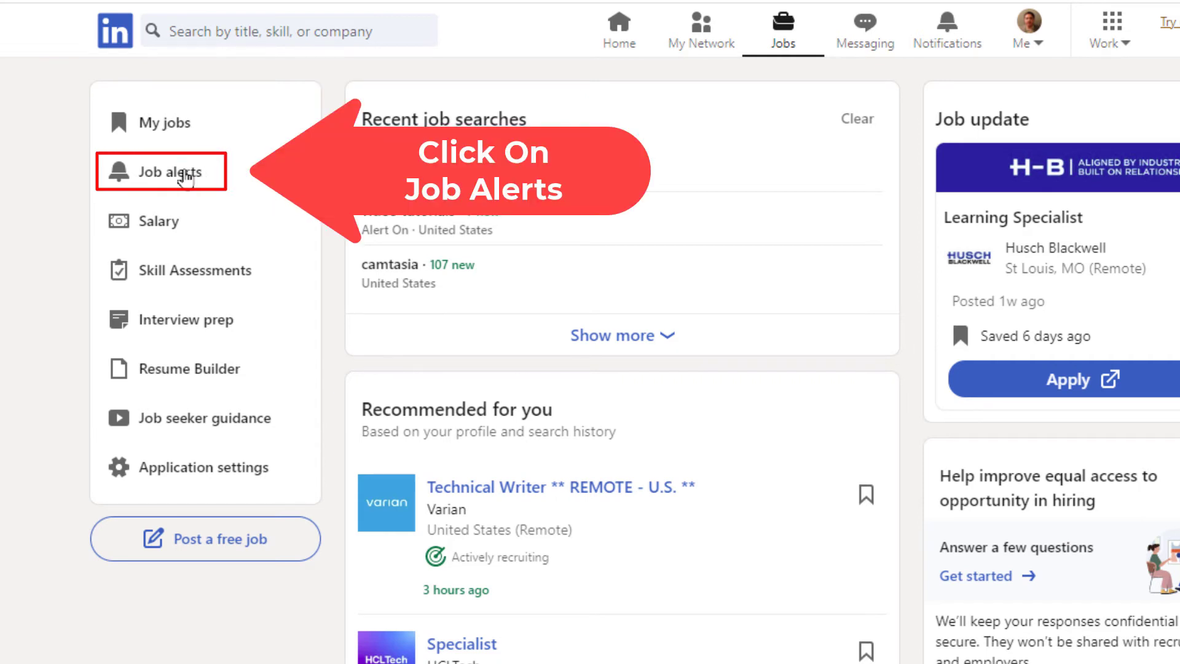
Open the saved Job alerts list with teachers in United States at the top
left_click(160, 172)
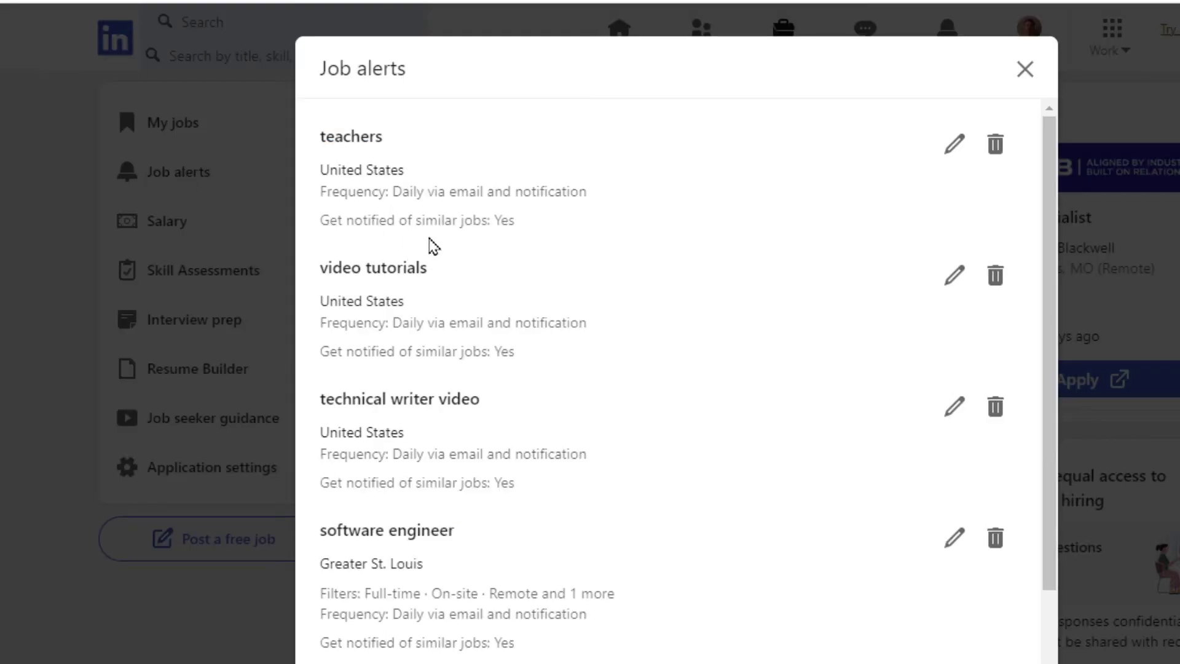
mouse_move(537, 259)
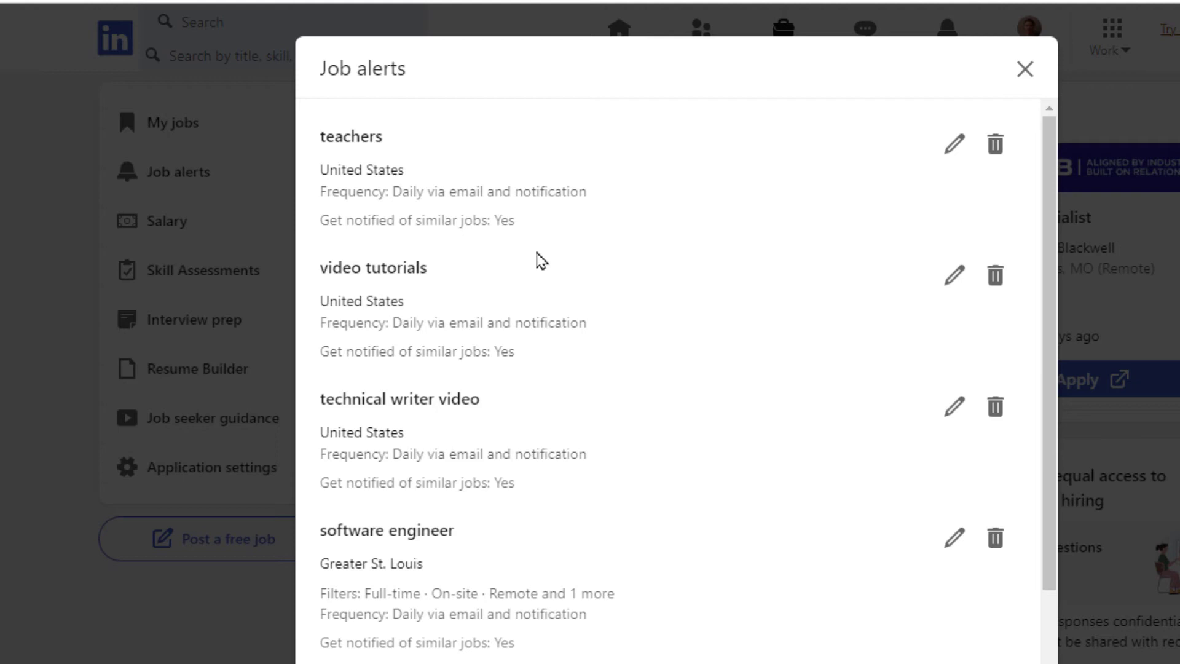
mouse_move(873, 240)
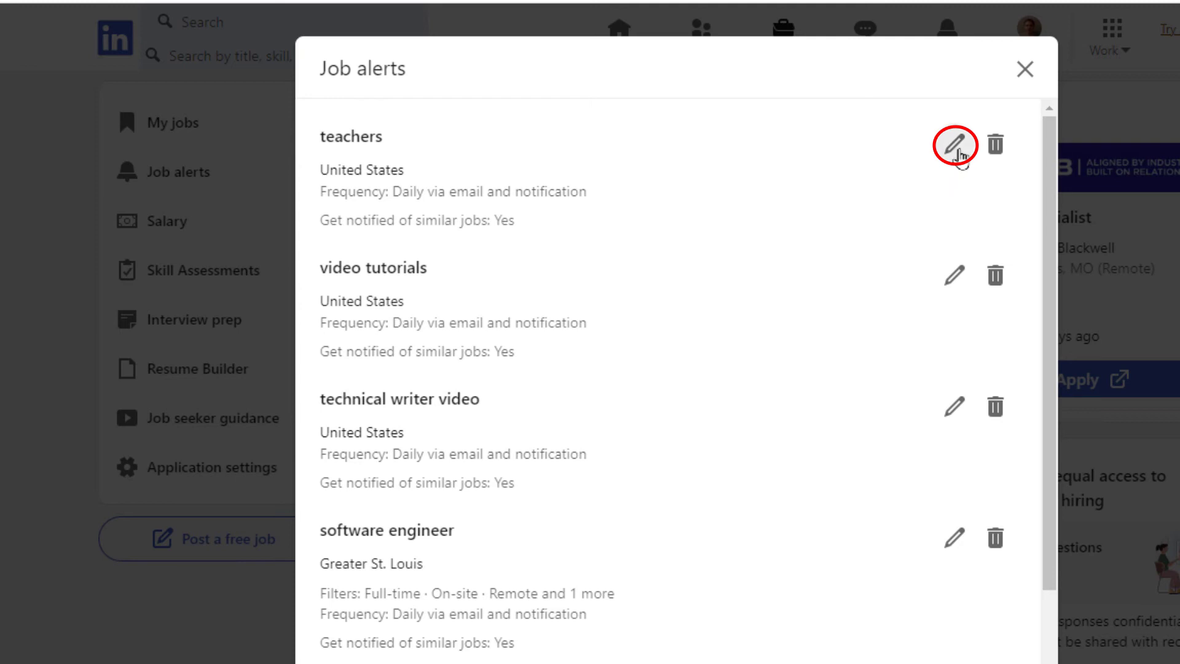
Review the teachers alert—daily, email and notification, similar jobs on—and save it unchanged
left_click(954, 145)
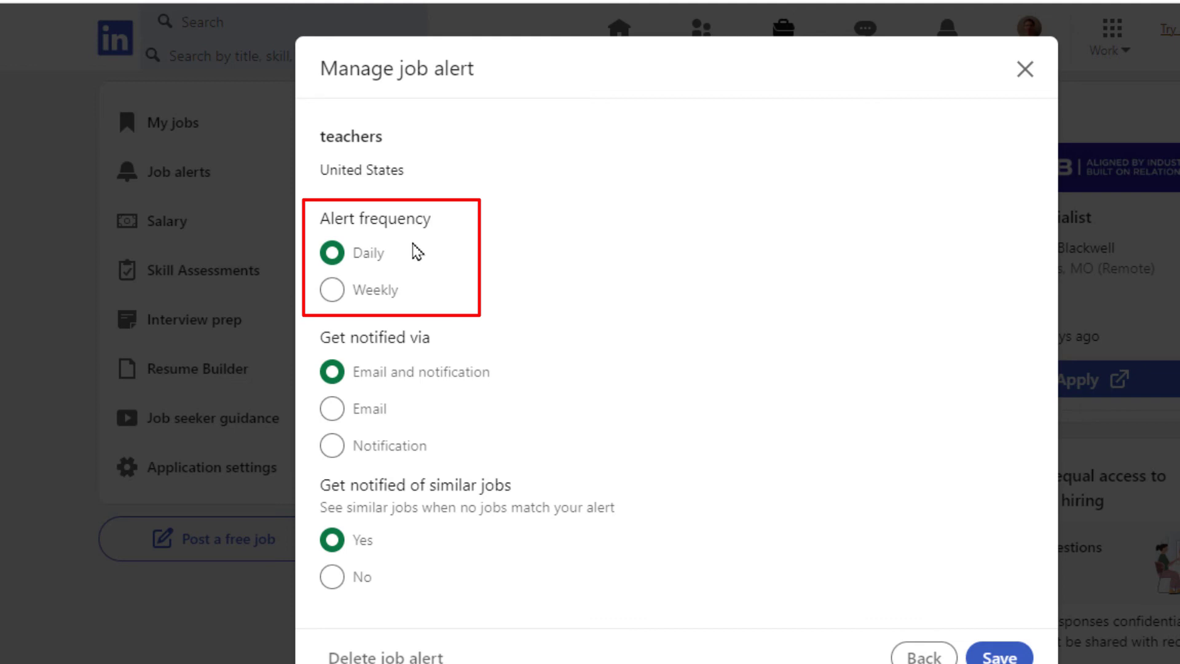
mouse_move(409, 297)
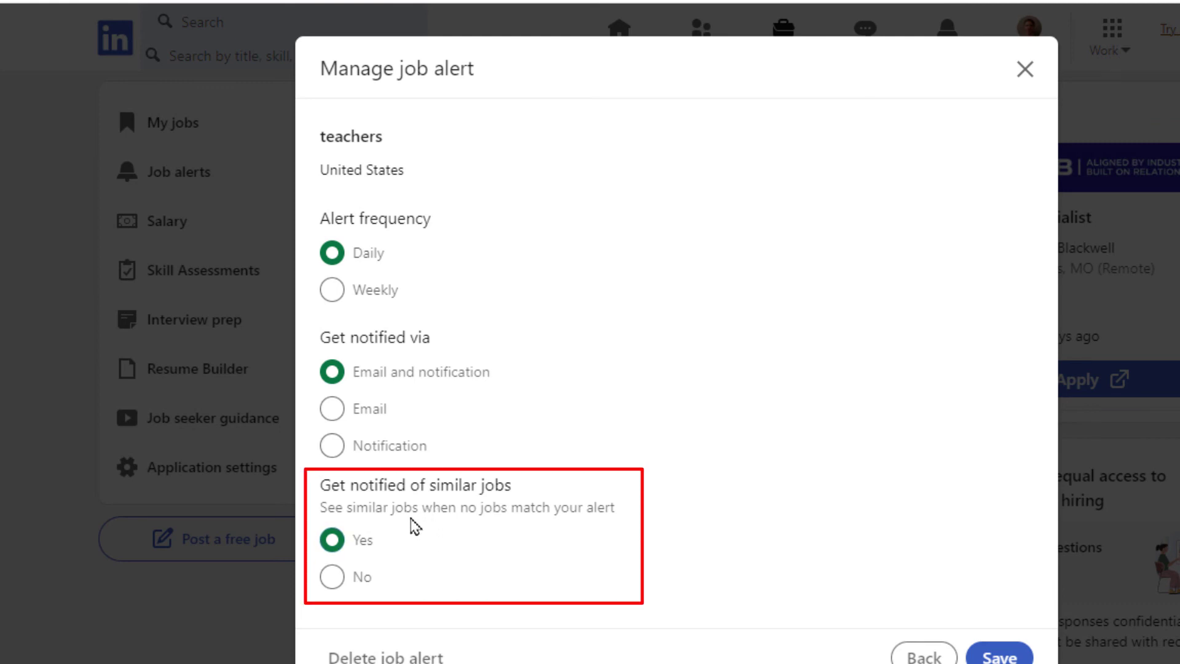
mouse_move(661, 577)
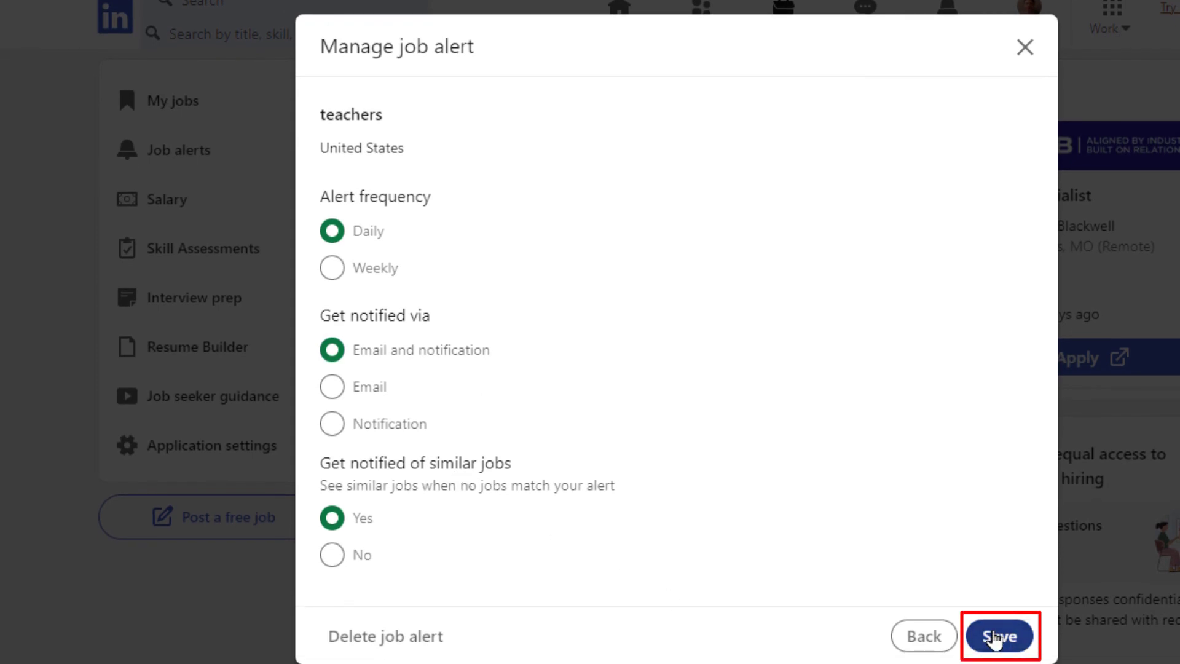
left_click(998, 636)
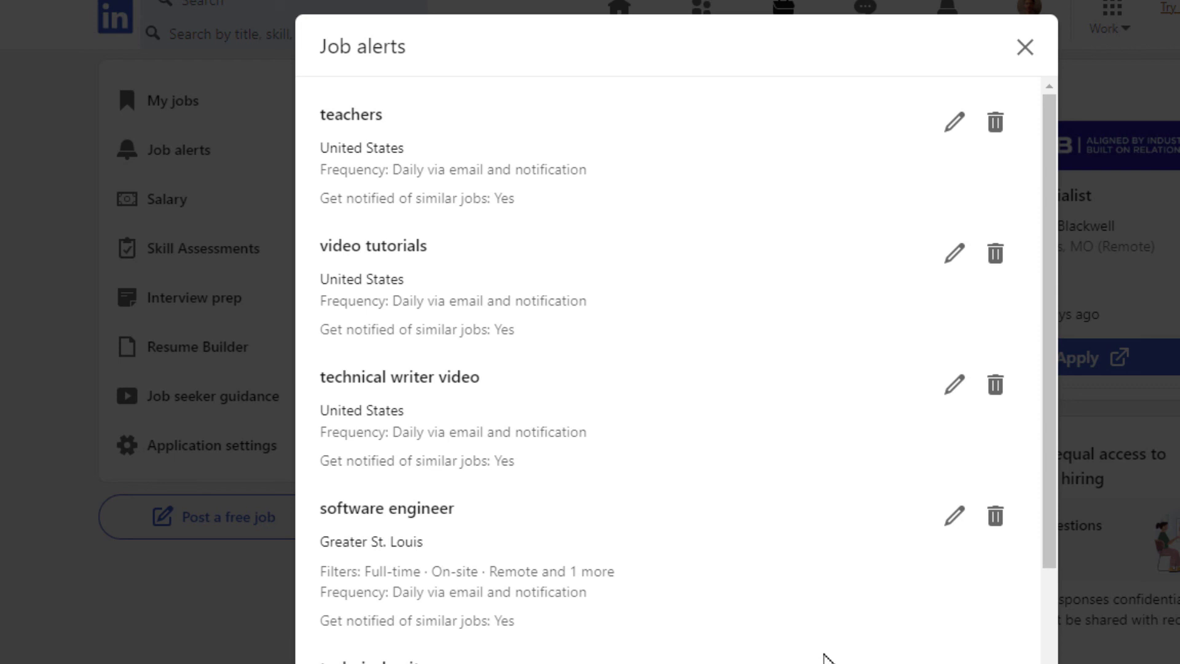